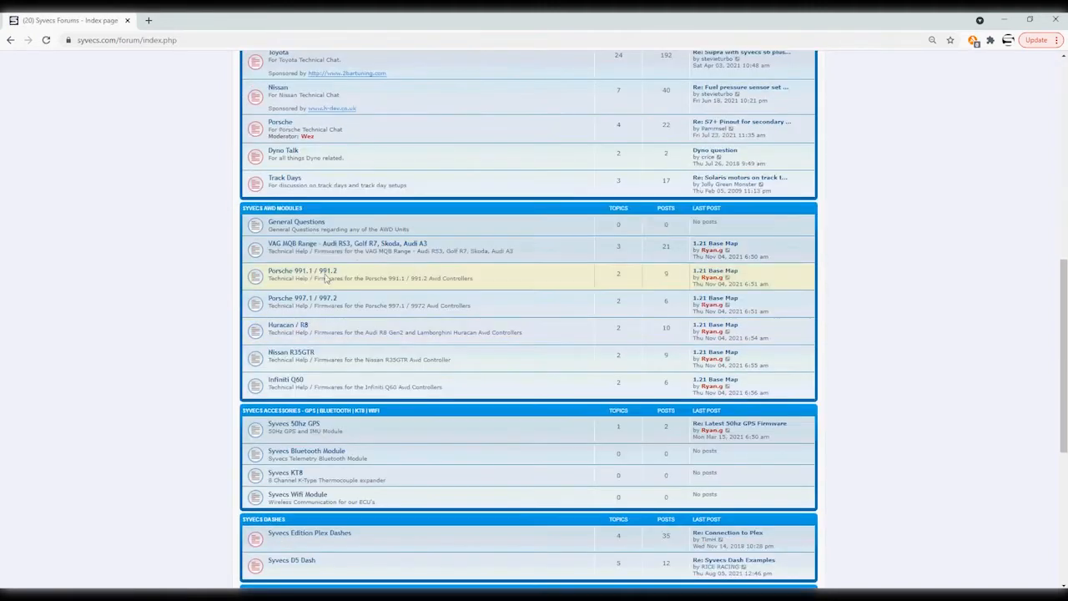
Step: Open the VAG MQB Range 'Latest Firmware Releases' topic and scroll to the 1.21 firmware notes
click(333, 243)
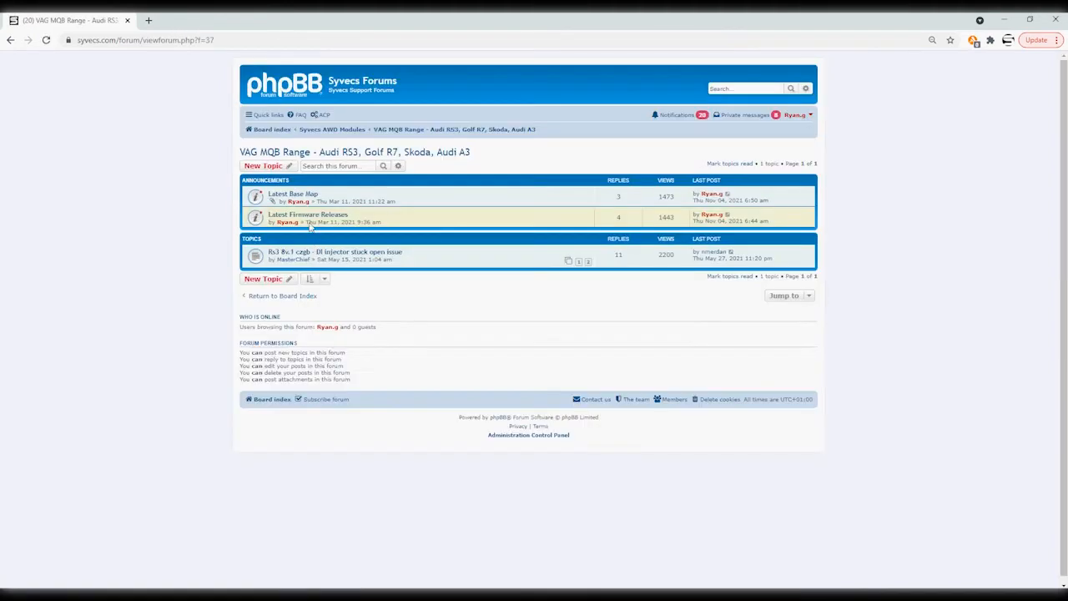
click(307, 215)
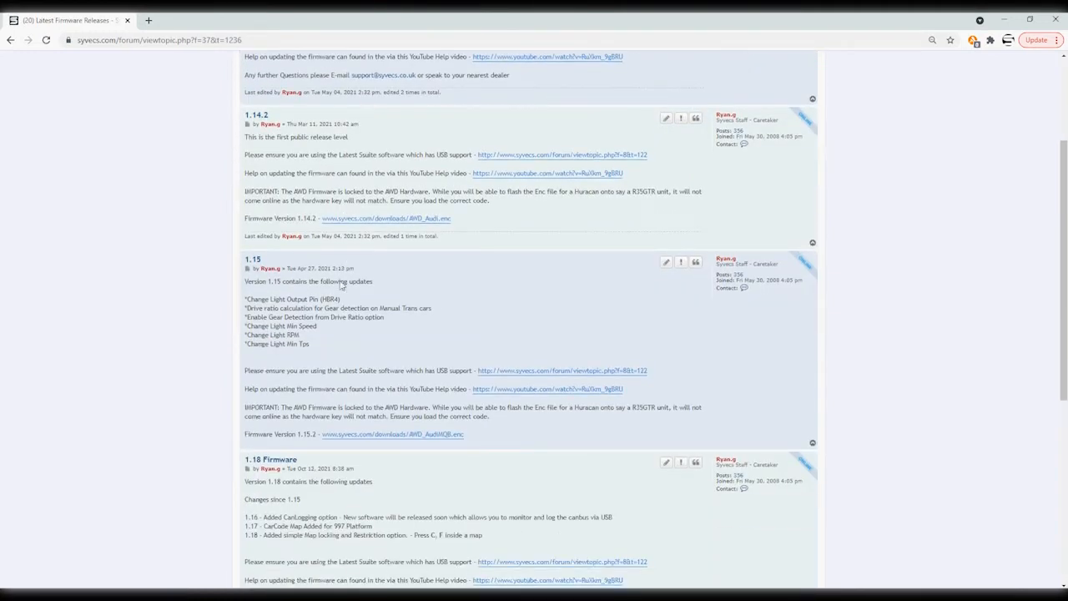
scroll(down, 3)
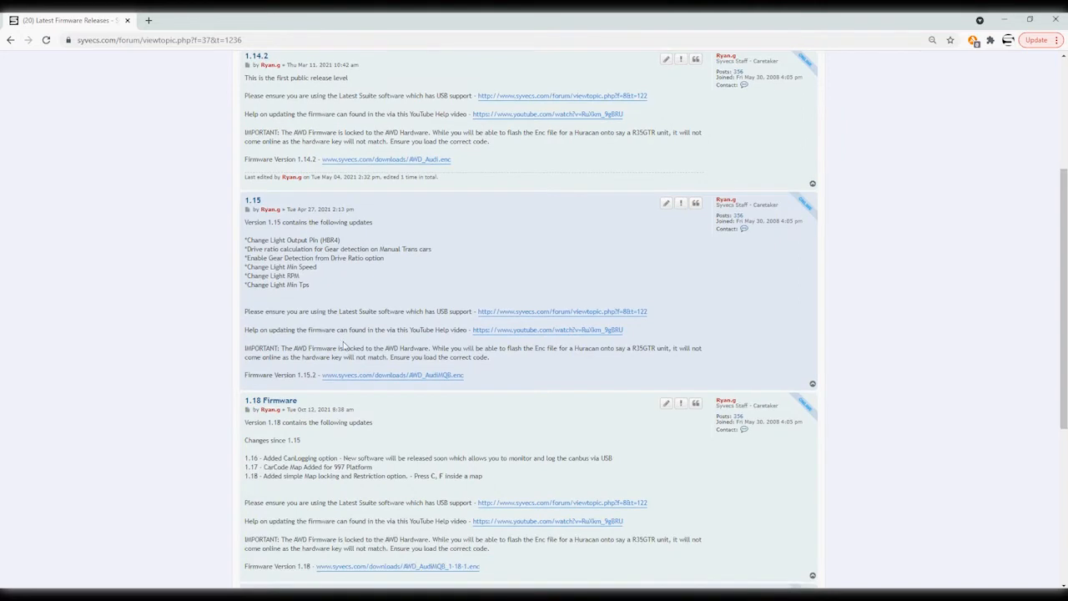
scroll(down, 3)
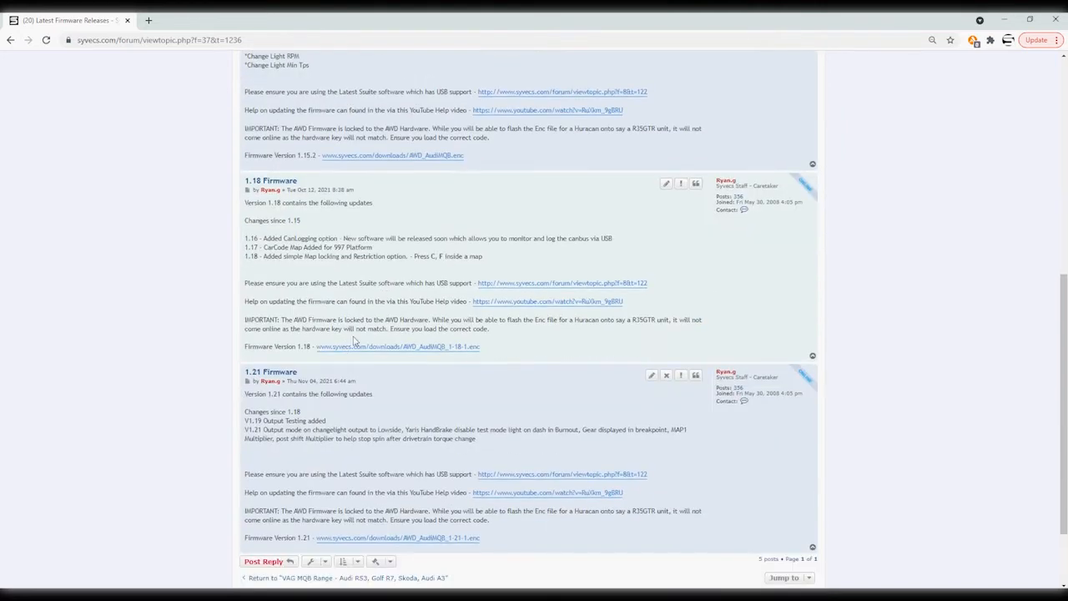
scroll(down, 3)
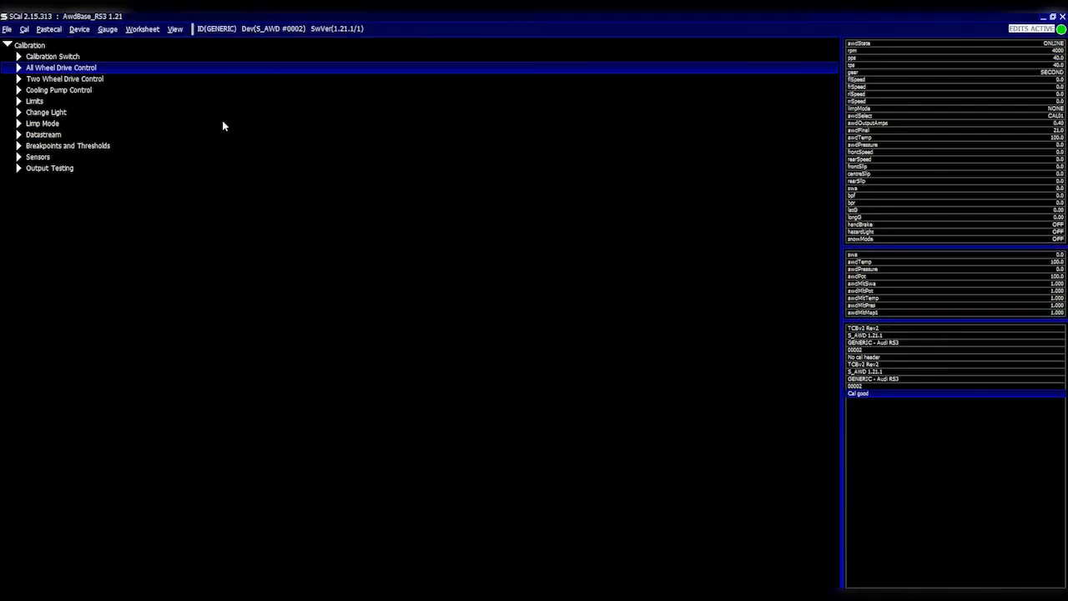
mouse_move(129, 169)
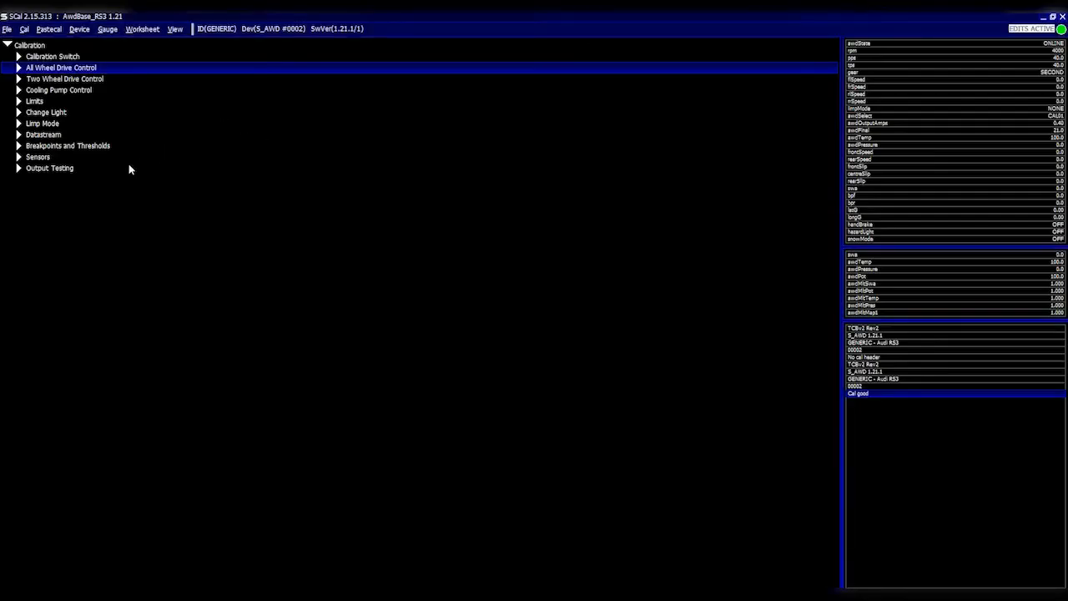
click(49, 167)
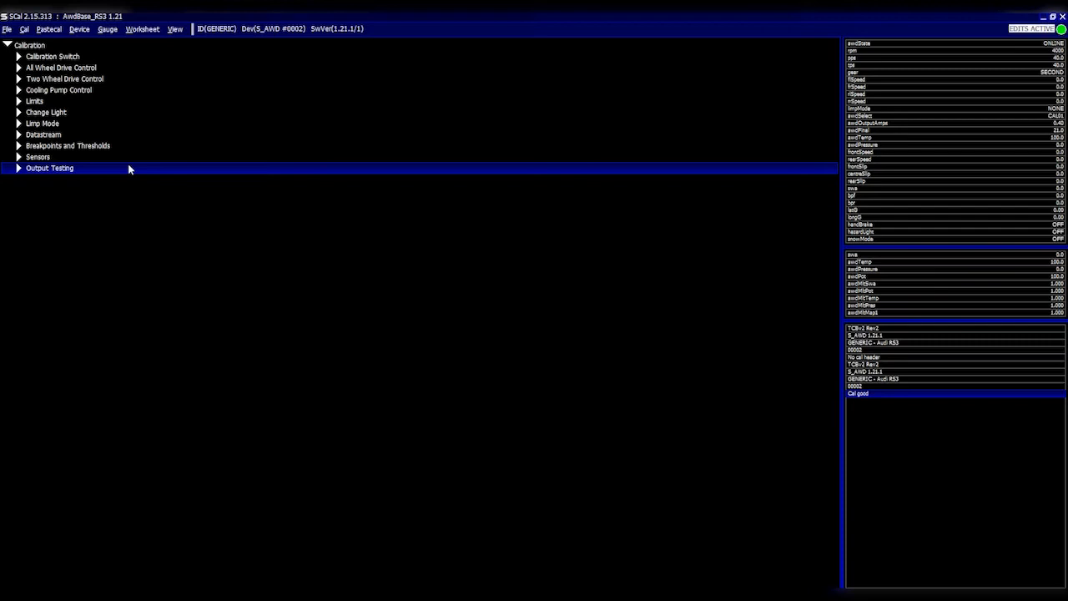
click(49, 167)
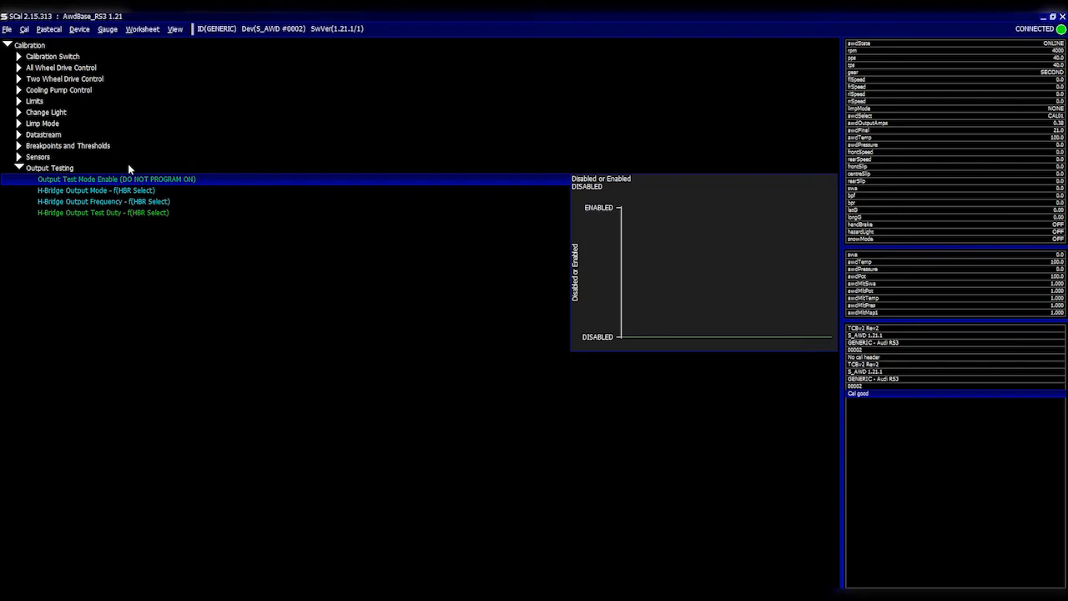
click(95, 191)
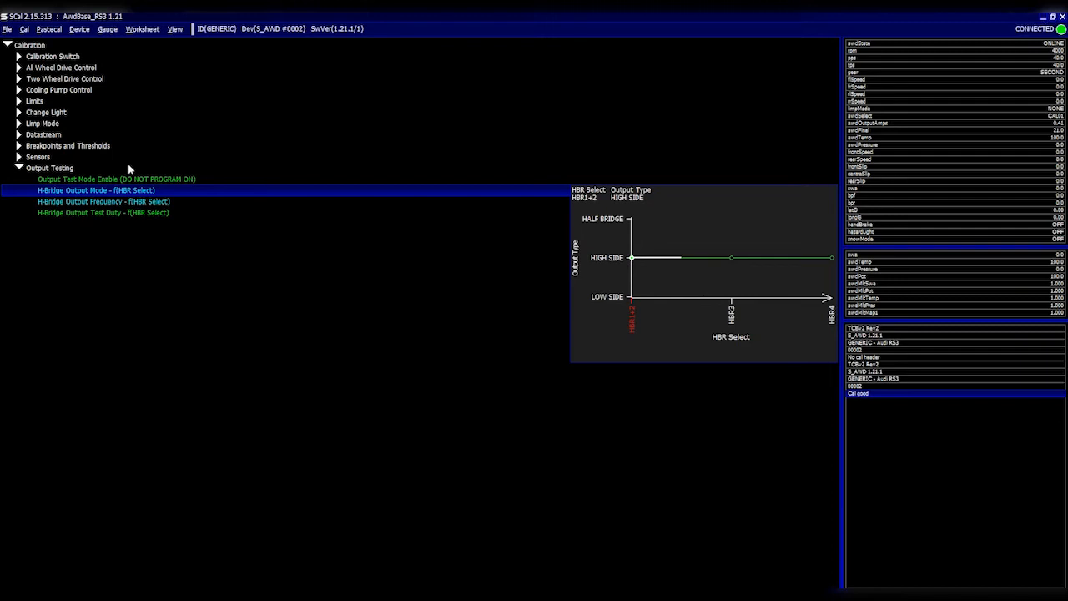
click(49, 167)
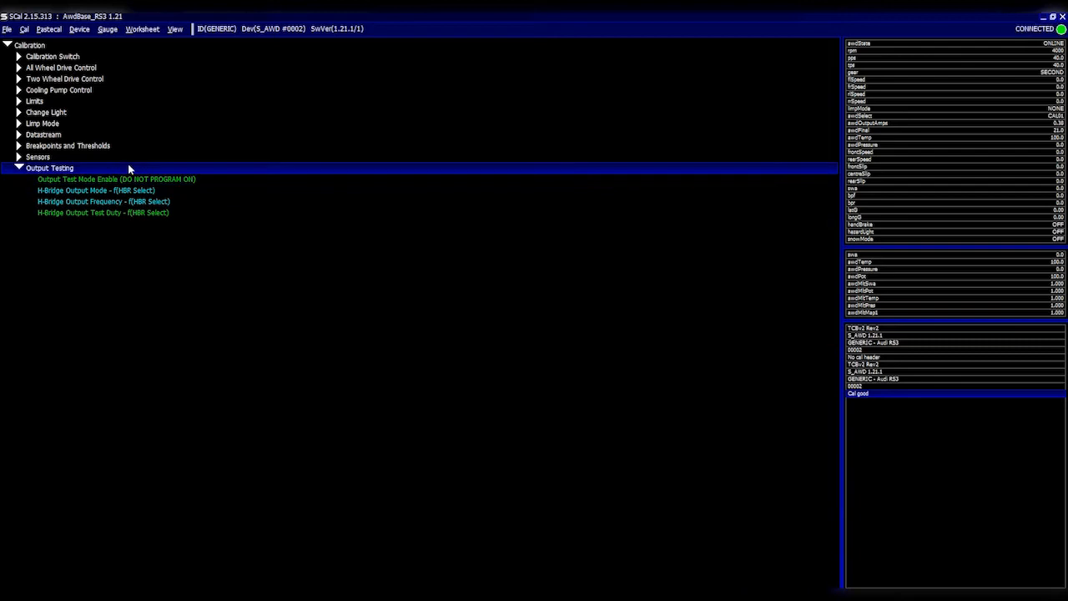
click(19, 167)
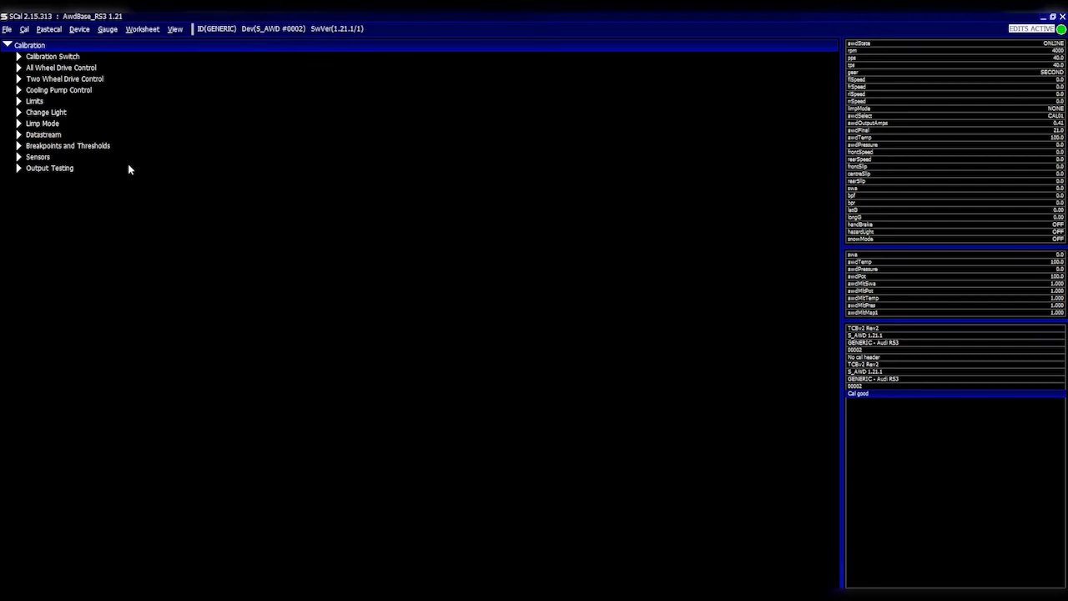
mouse_move(526, 457)
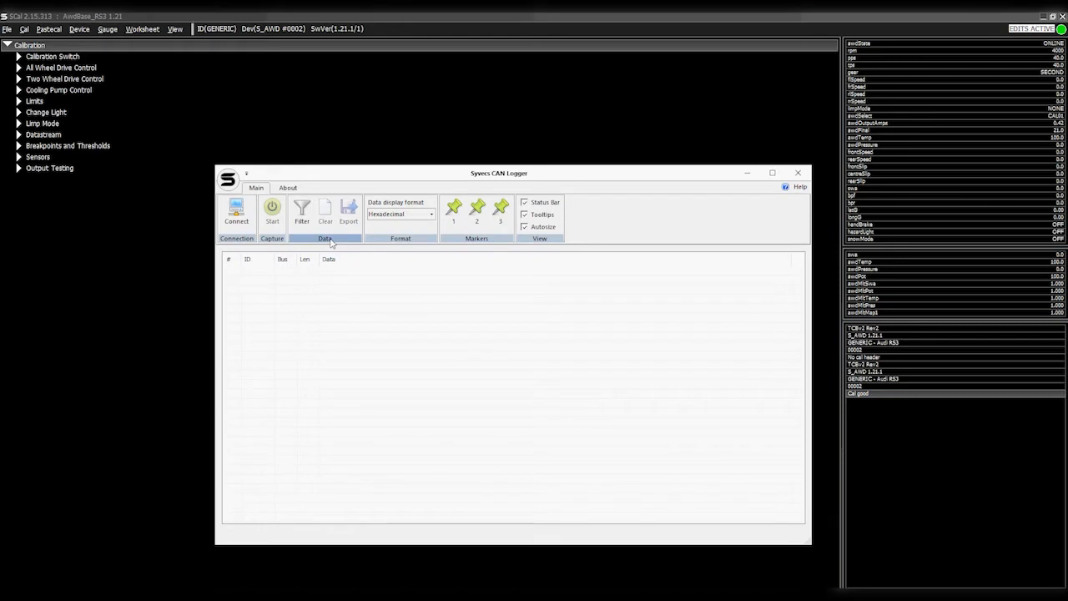
click(237, 213)
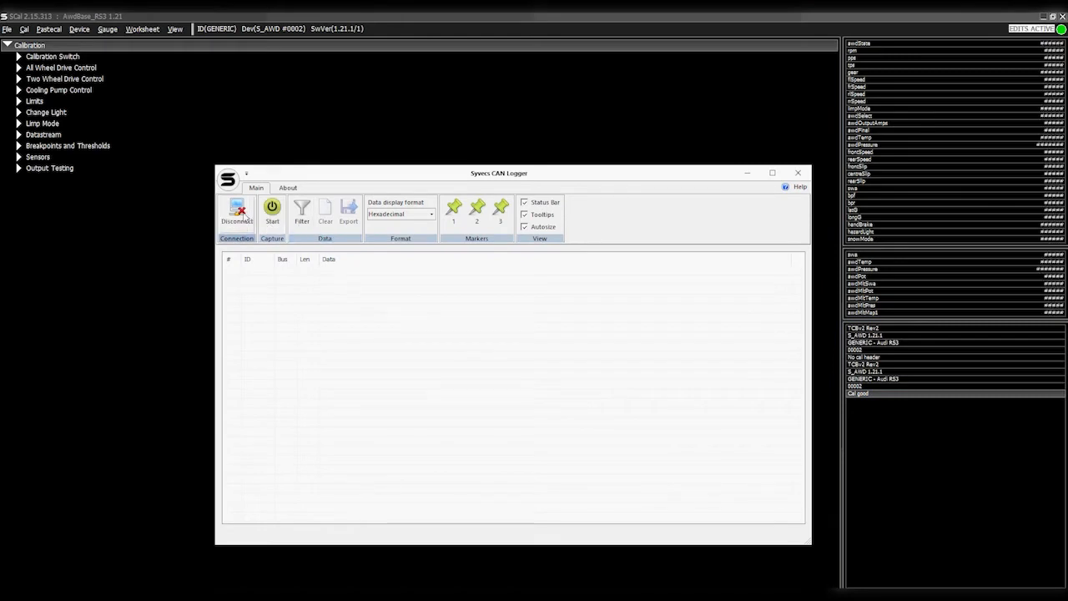
click(272, 210)
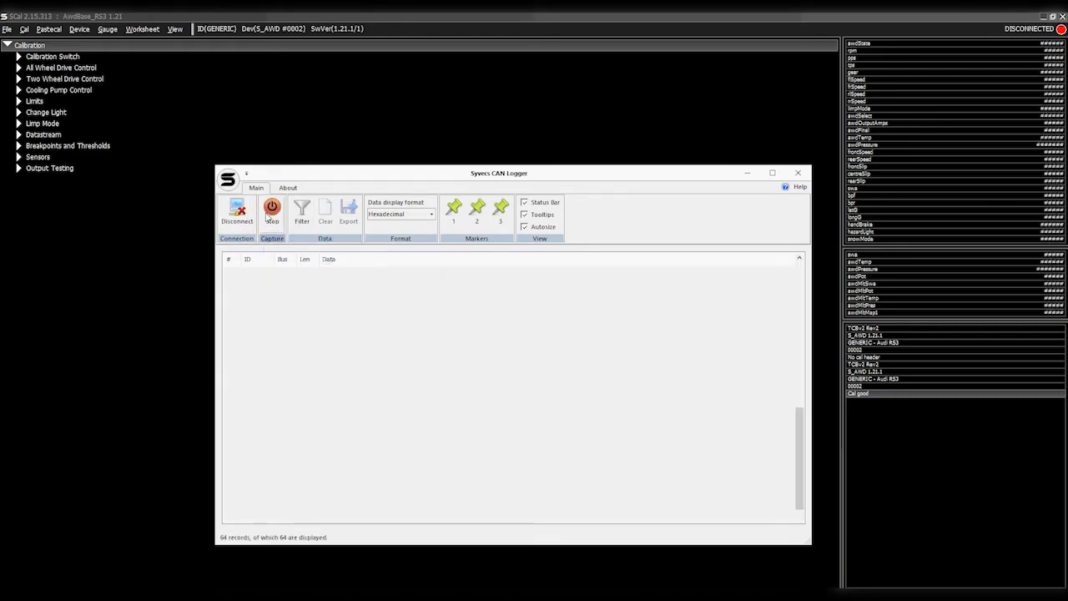
click(272, 208)
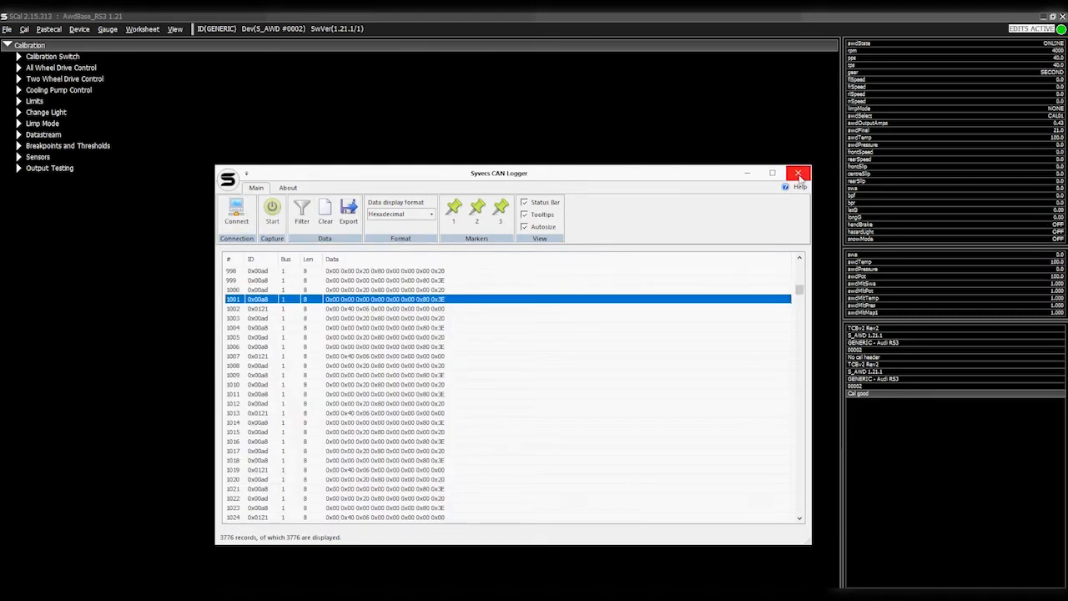
click(798, 174)
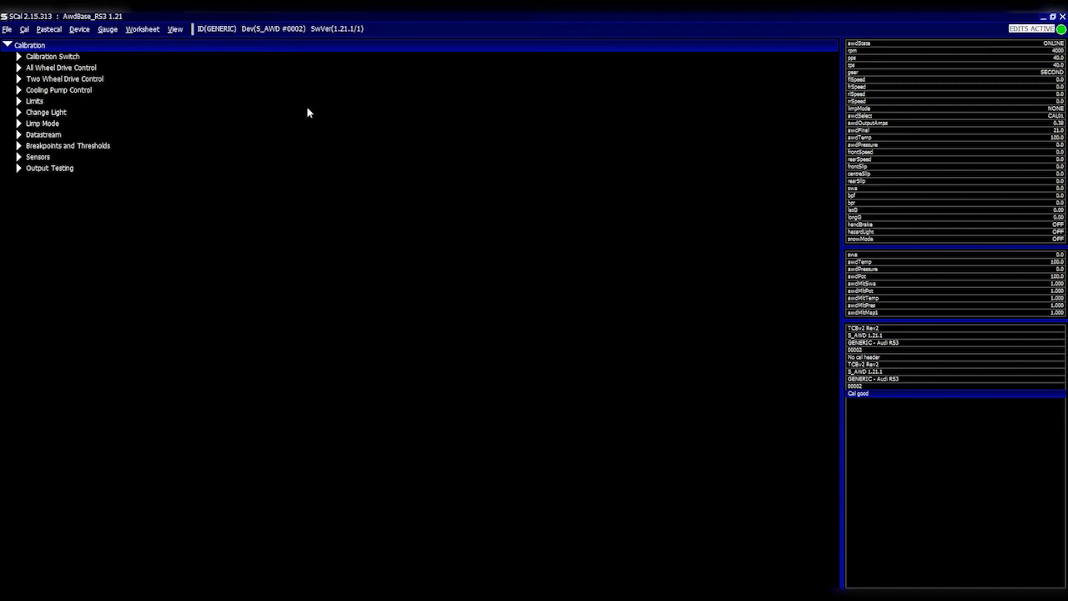
Step: Lock the Base Duty 1 map under All Wheel Drive Control, then return to the tree
click(64, 78)
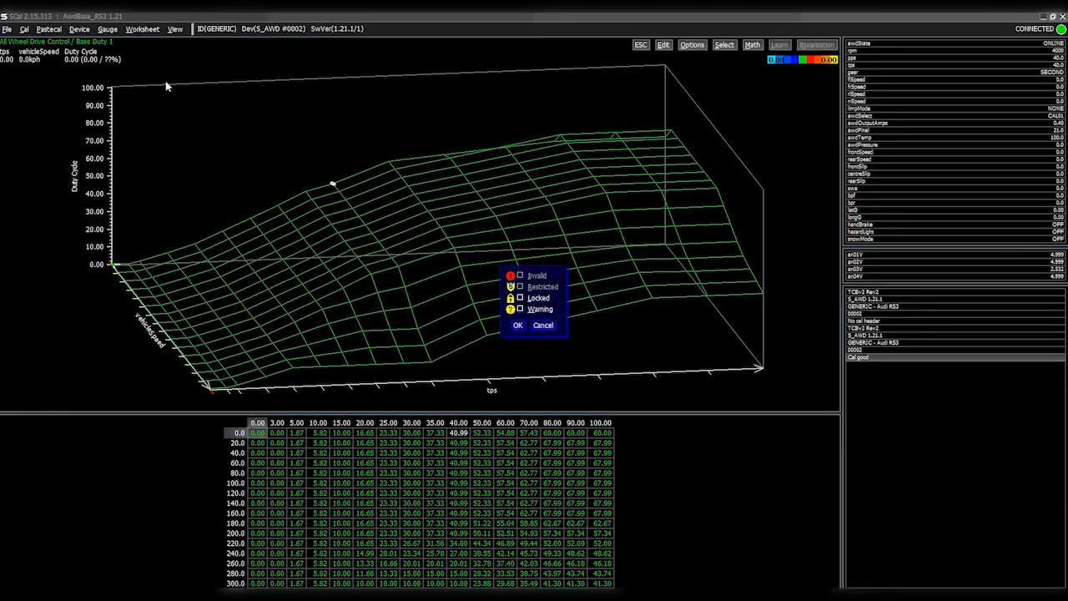
click(517, 325)
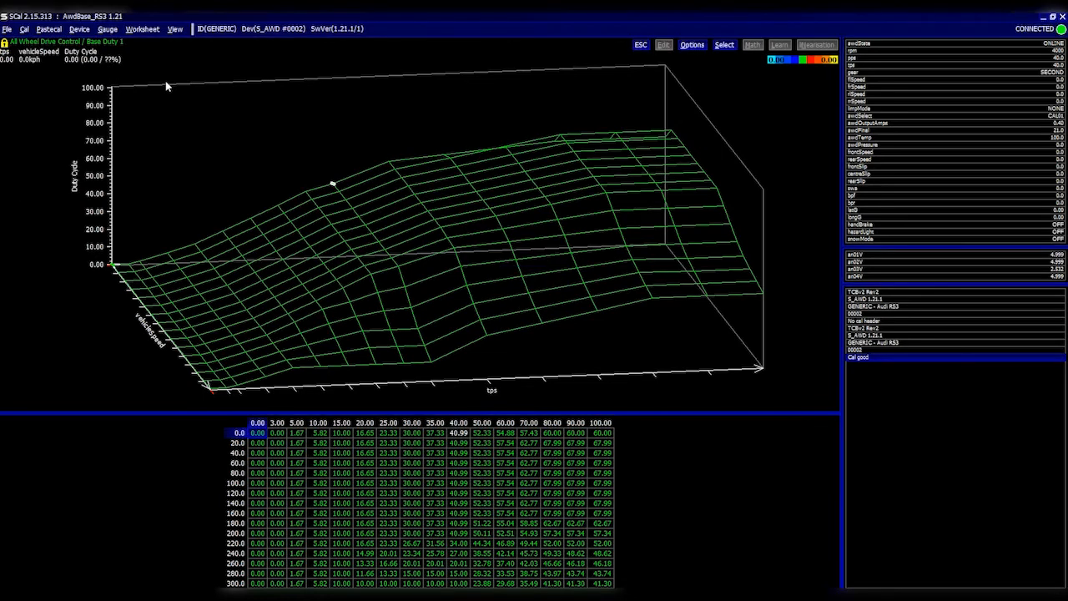
click(723, 44)
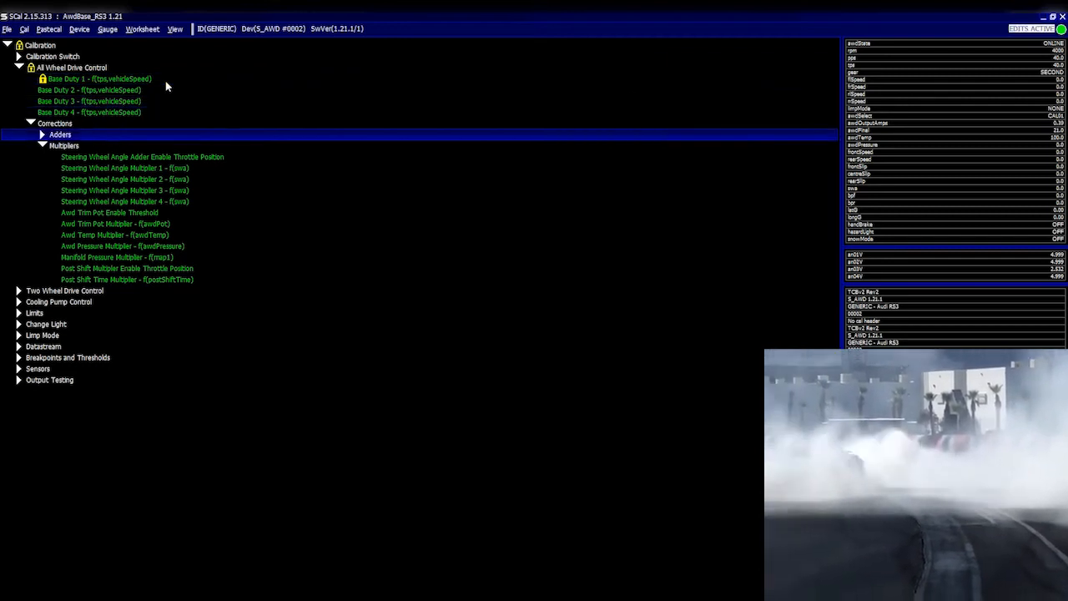
Step: Add a resizable trace gauge for postShiftTime
click(126, 279)
text(post)
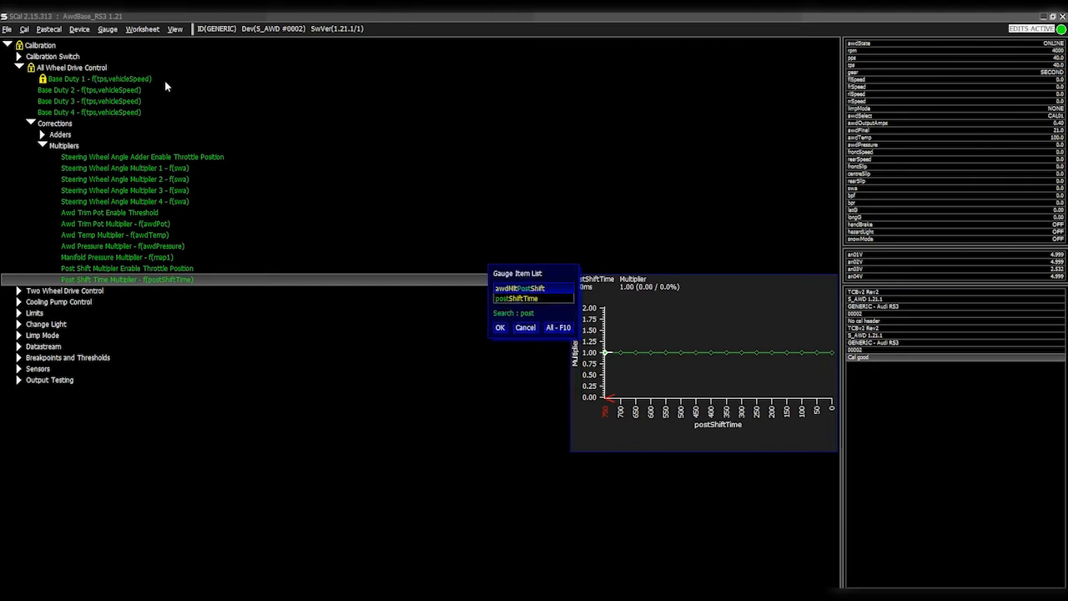
click(499, 327)
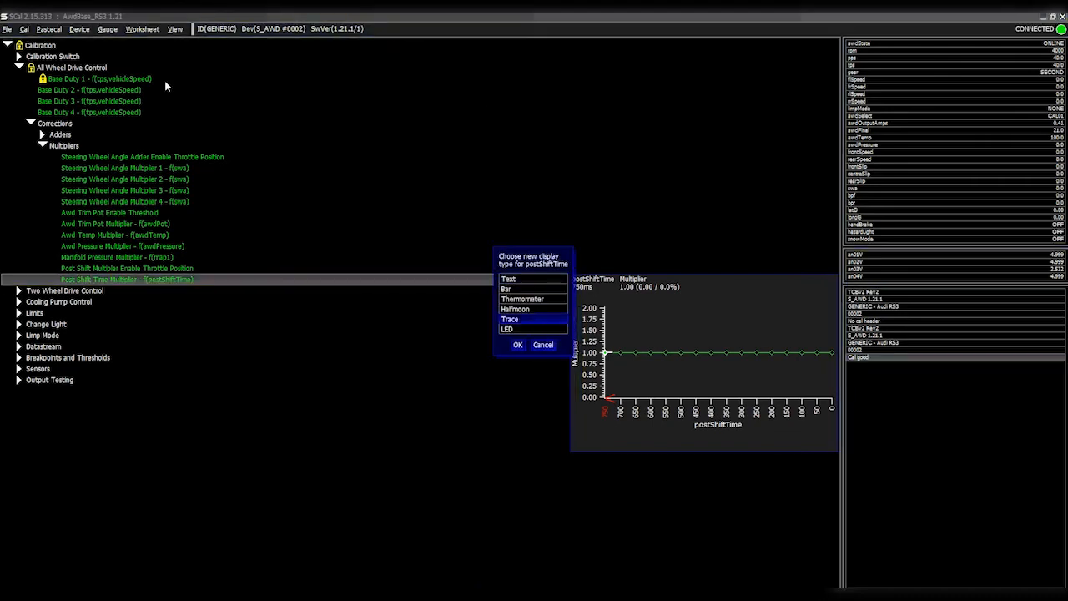
click(517, 345)
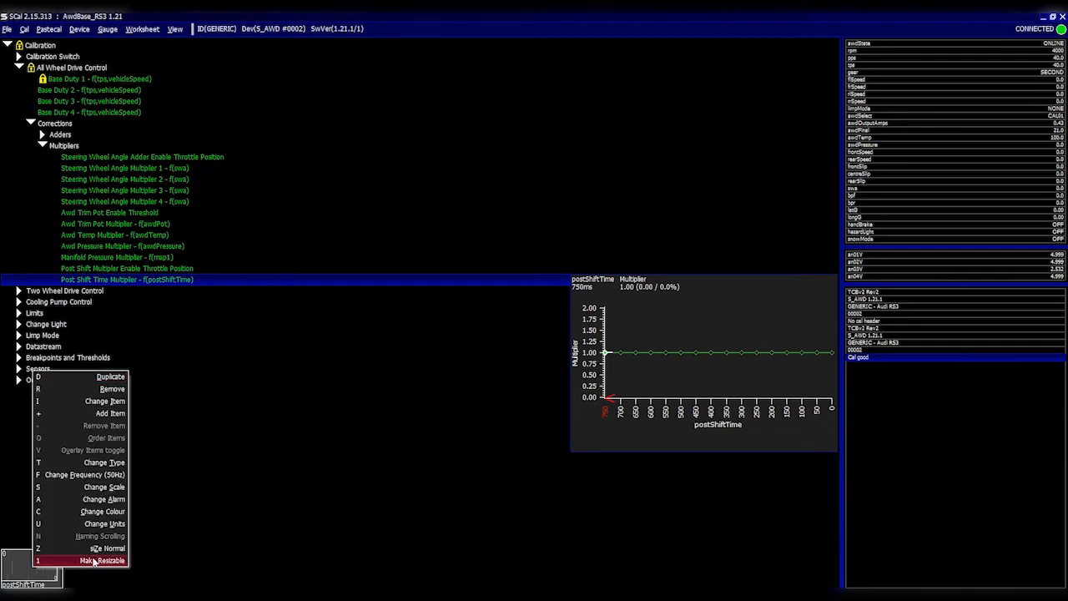
click(102, 560)
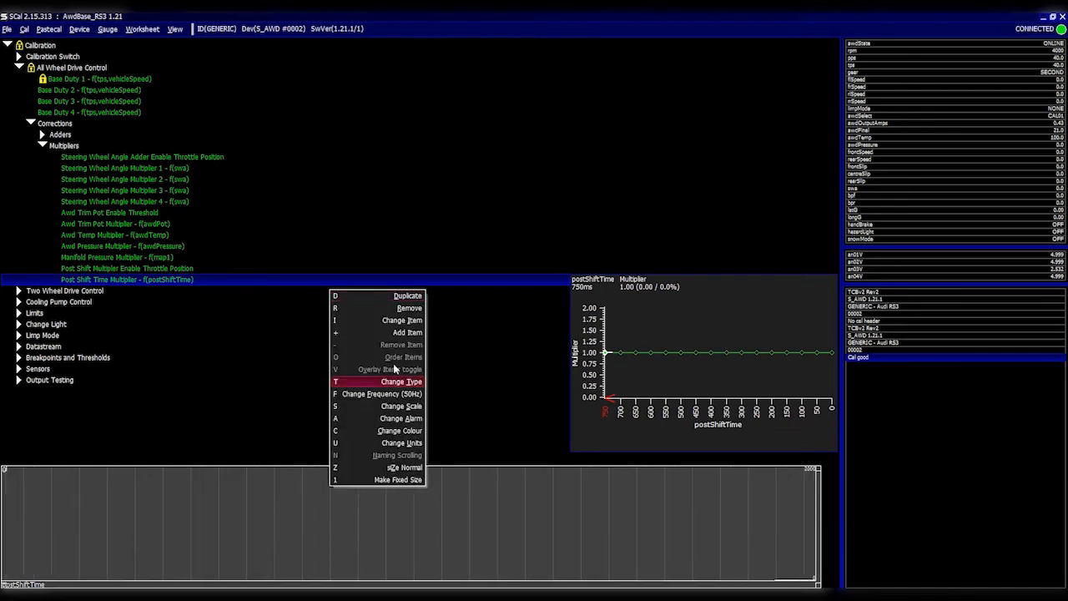
Step: Add the awdFinal and awdMltPostShift channels to the trace gauge
click(406, 332)
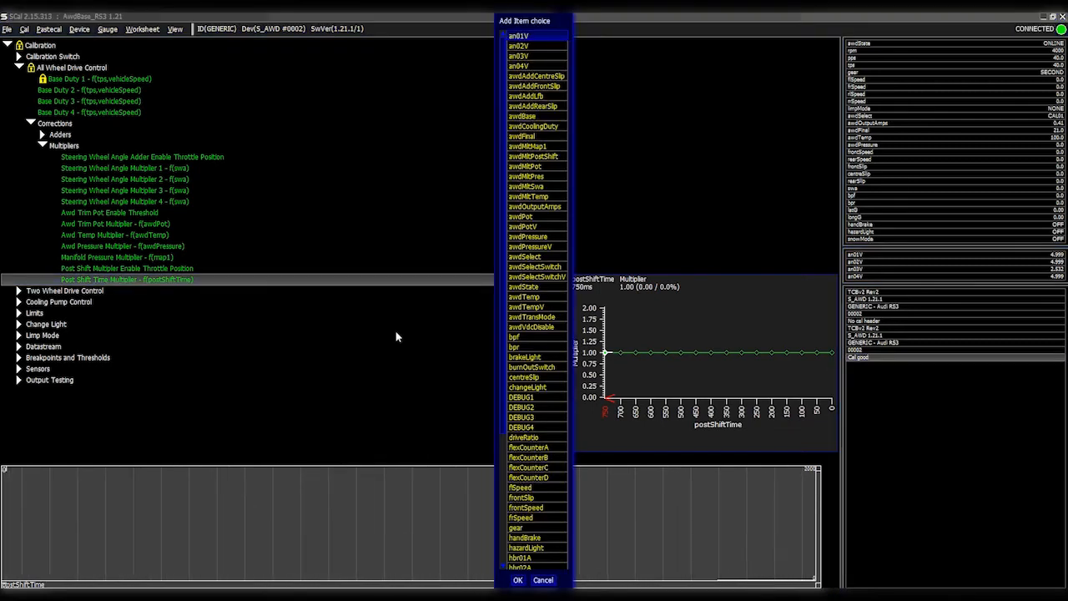
text(aw)
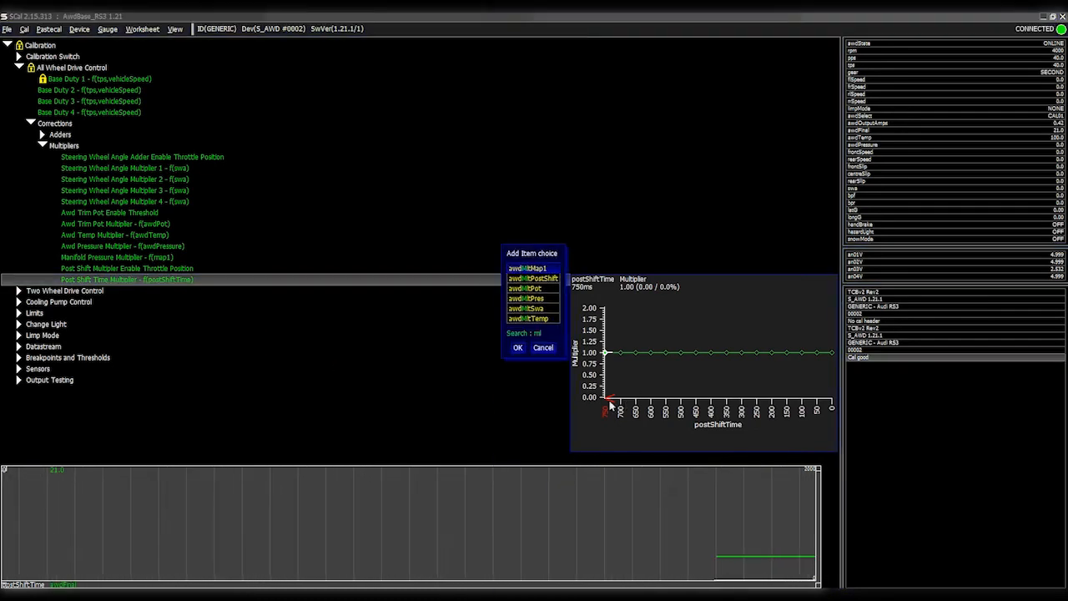
click(542, 347)
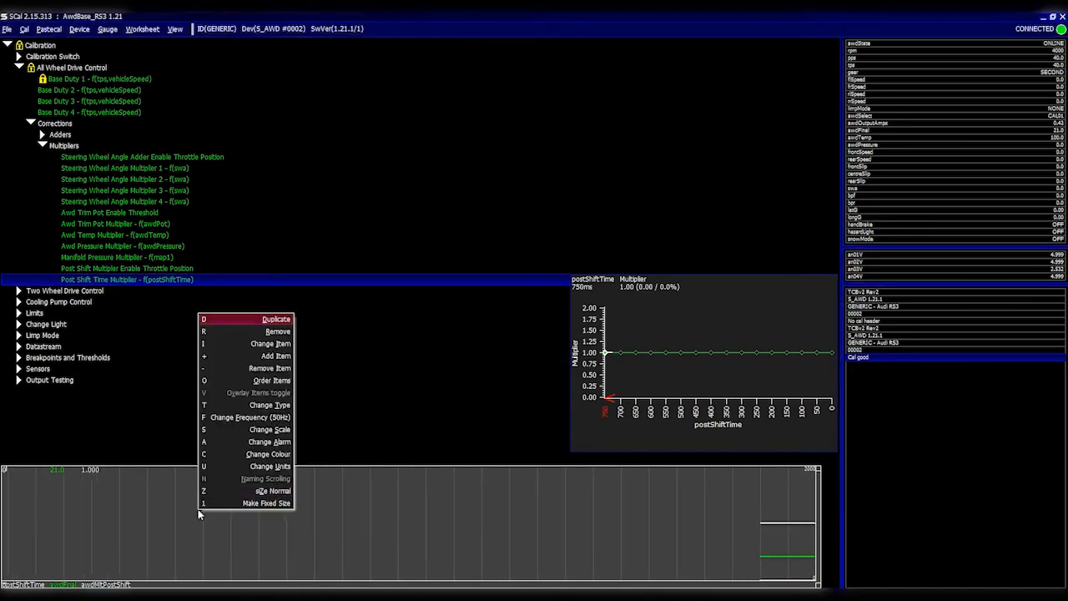
click(268, 453)
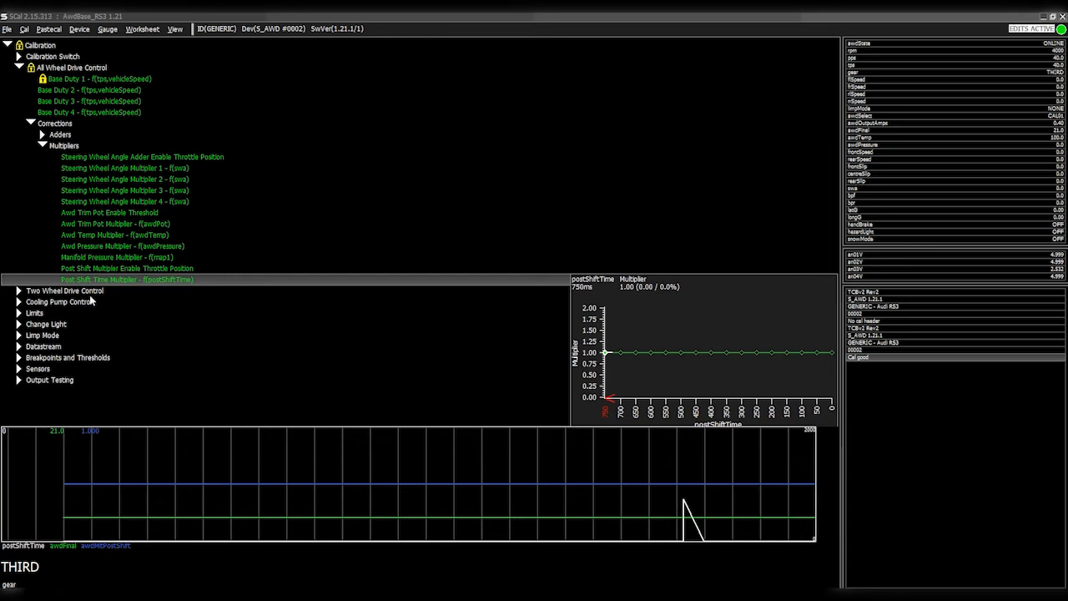
Step: Add a gear text gauge and fill the second list with swa, awdTemp, awdPressure, awdPot and awdMlt channels
click(66, 357)
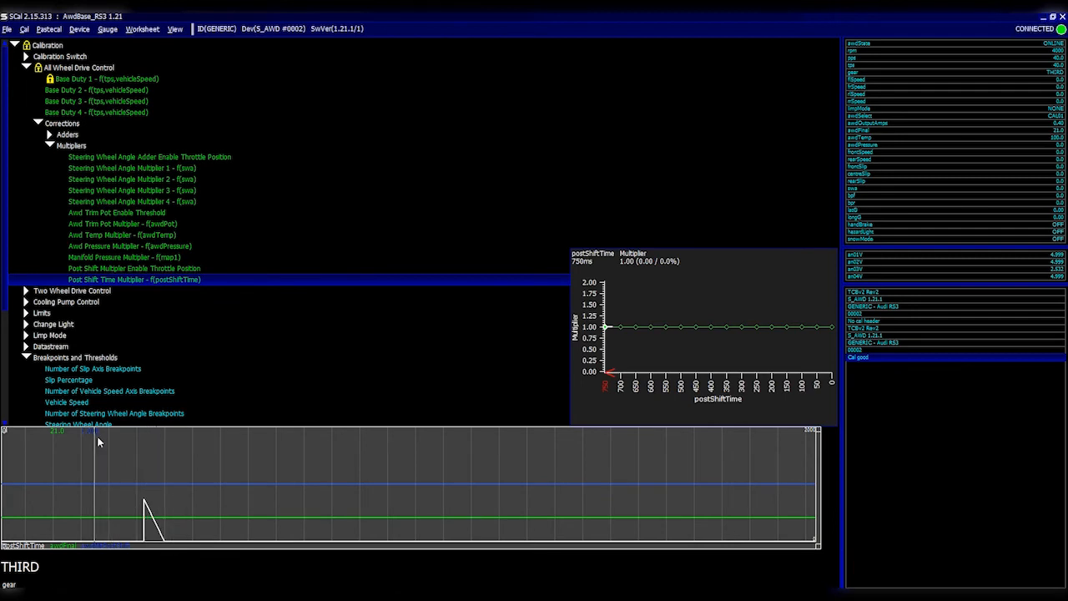
double_click(133, 278)
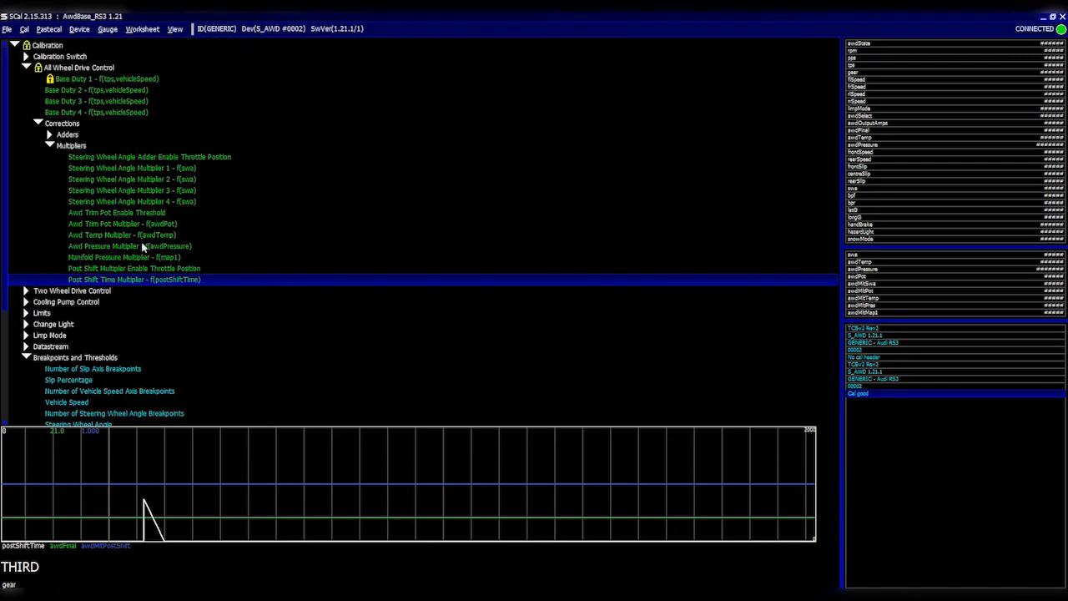
Step: Enter values 0.83, 0.67, 0.50, 2.00 in Post Shift Time Multiplier and close the table
double_click(135, 268)
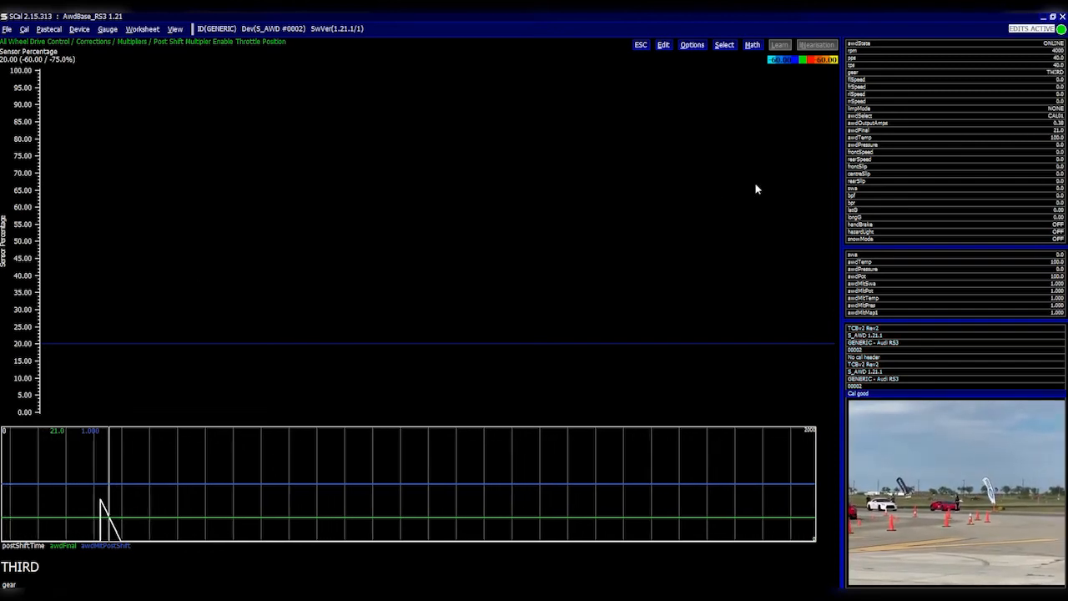
mouse_move(908, 69)
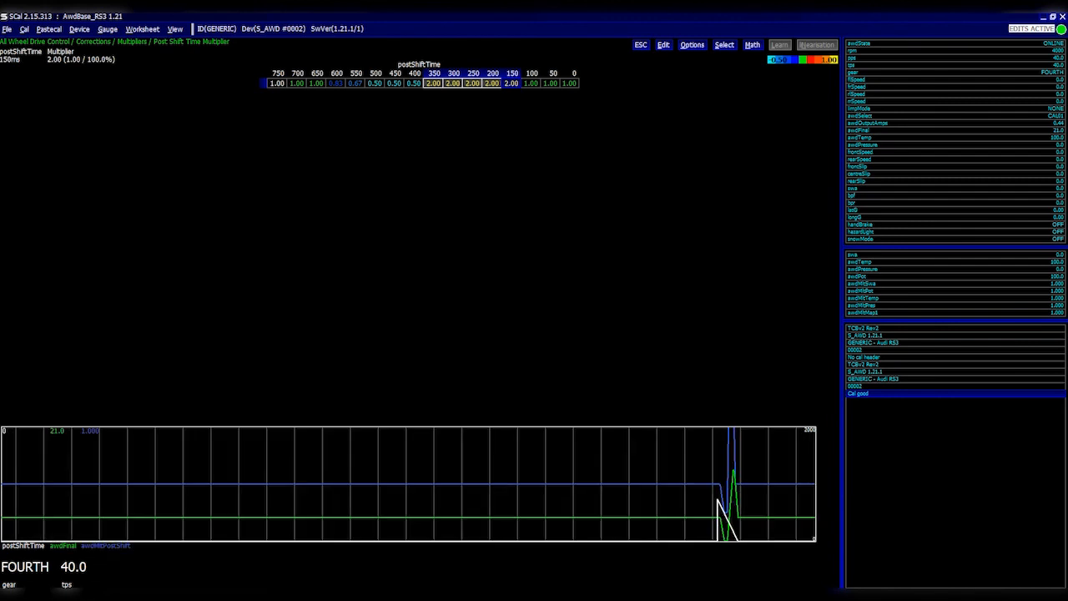
click(640, 44)
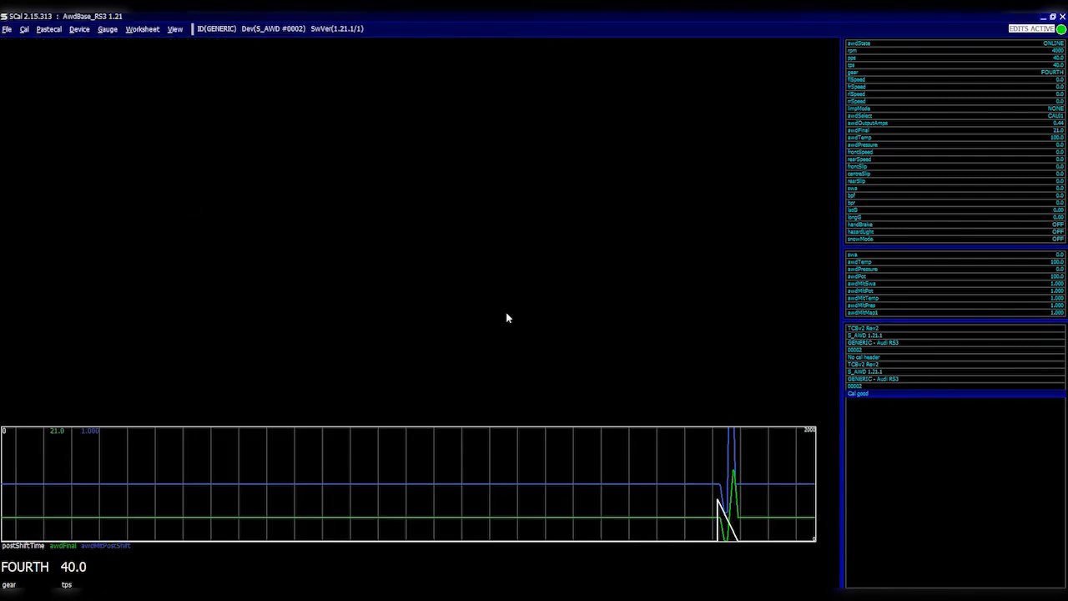
Step: Return to the calibration tree, expand Datastream and select Generic CAN Transmit
click(123, 257)
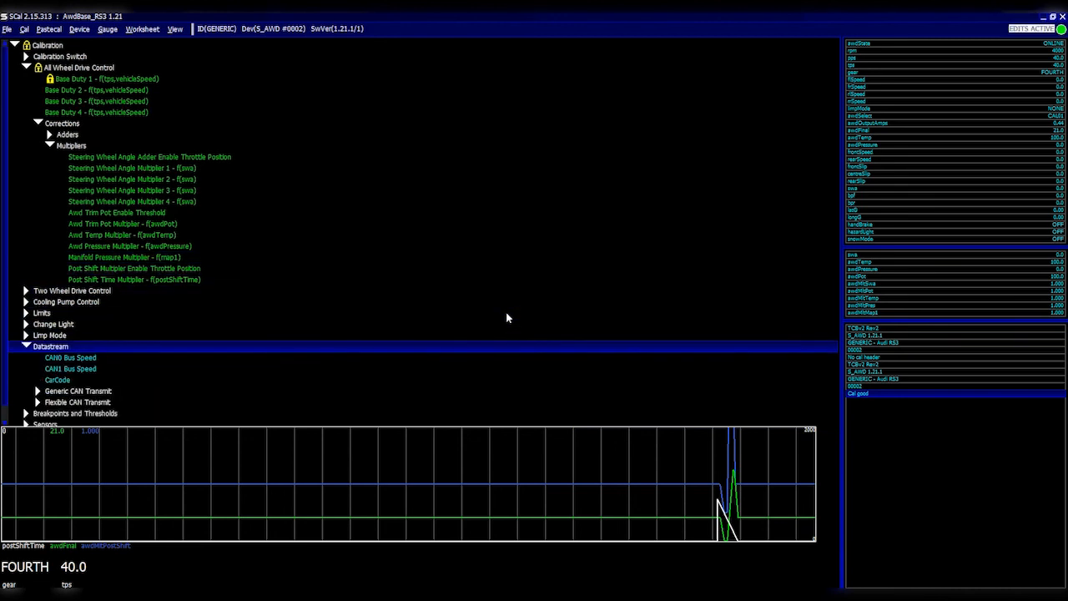
click(78, 390)
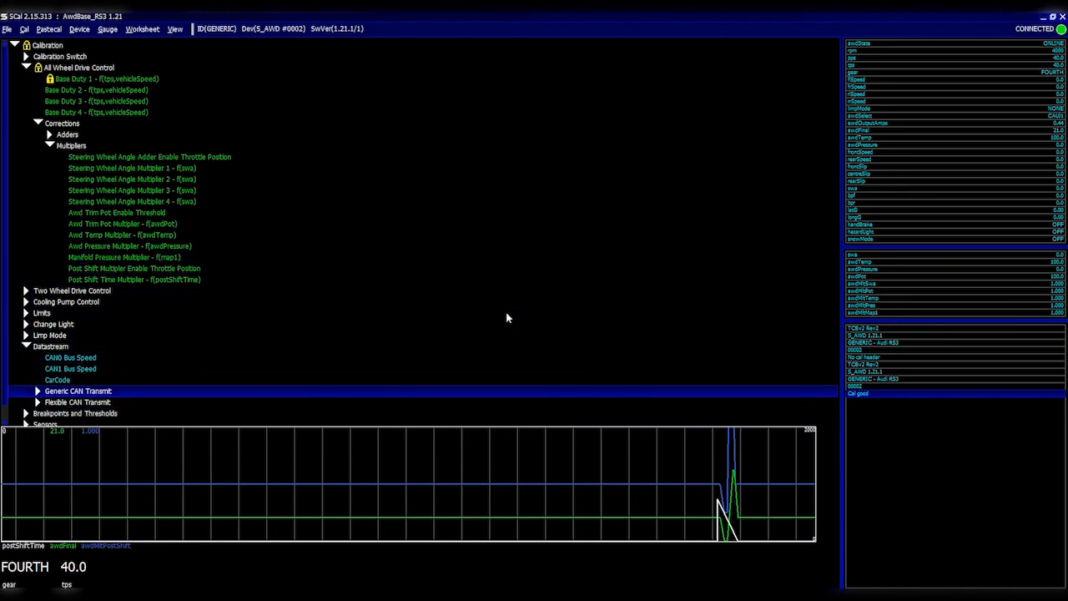